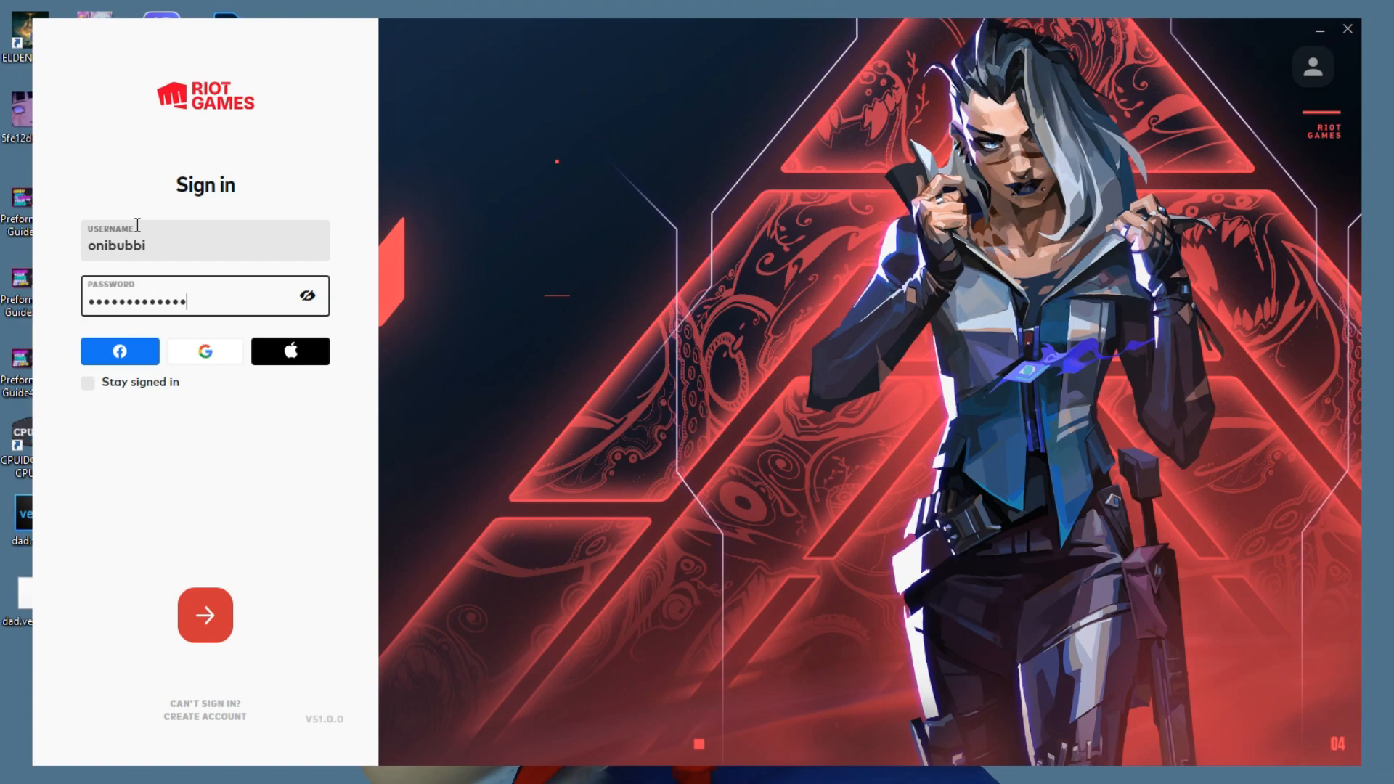
# Step: Sign in to the Riot Client and play a match before exiting to the desktop
pyautogui.click(205, 616)
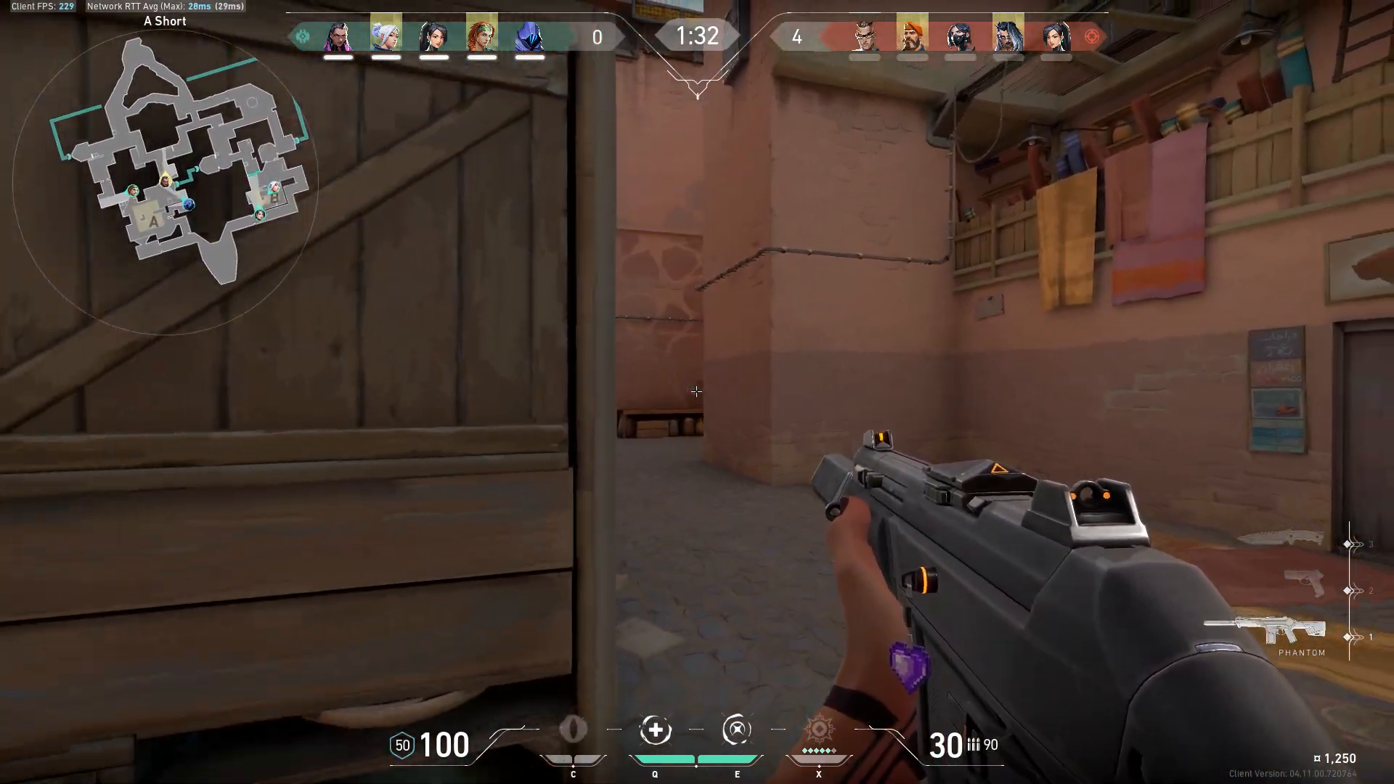
pyautogui.click(695, 391)
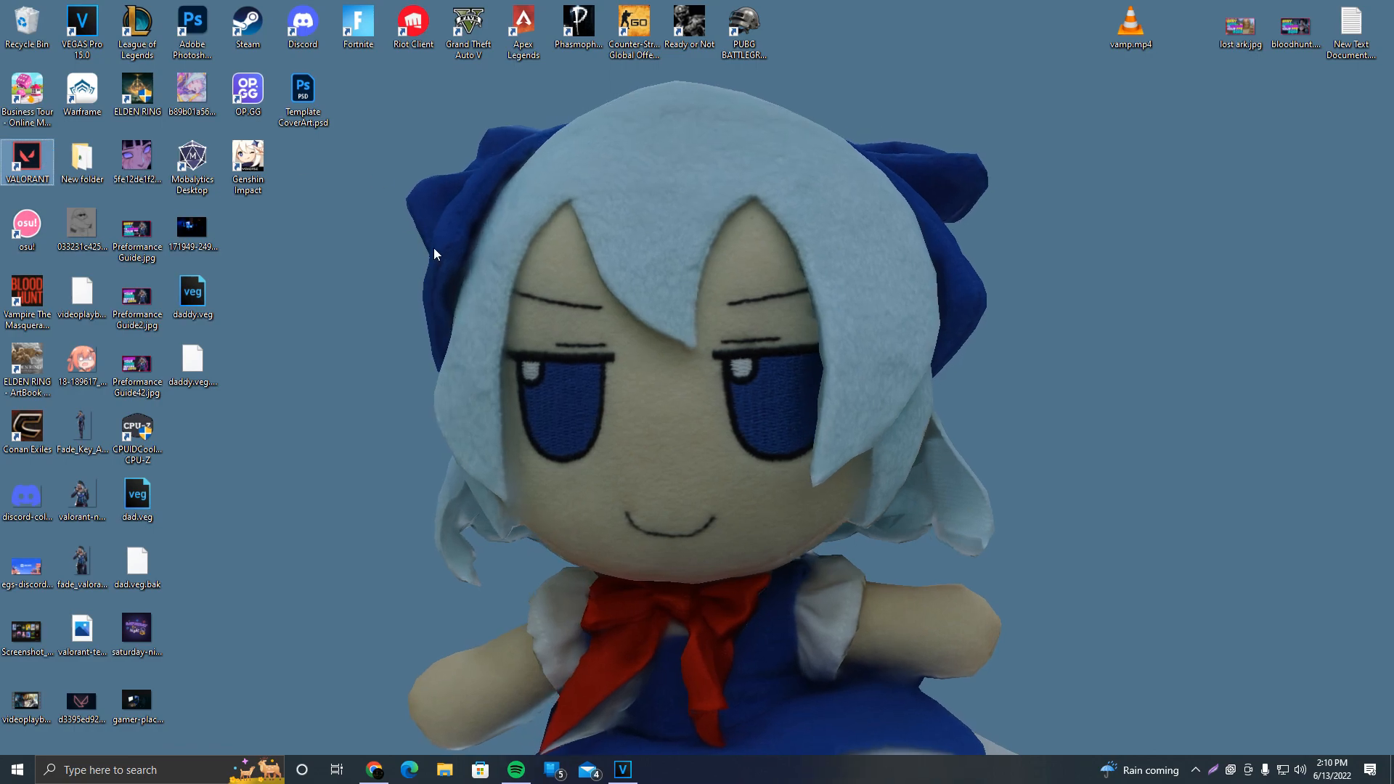
# Step: Launch VALORANT from its desktop shortcut
pyautogui.doubleClick(413, 21)
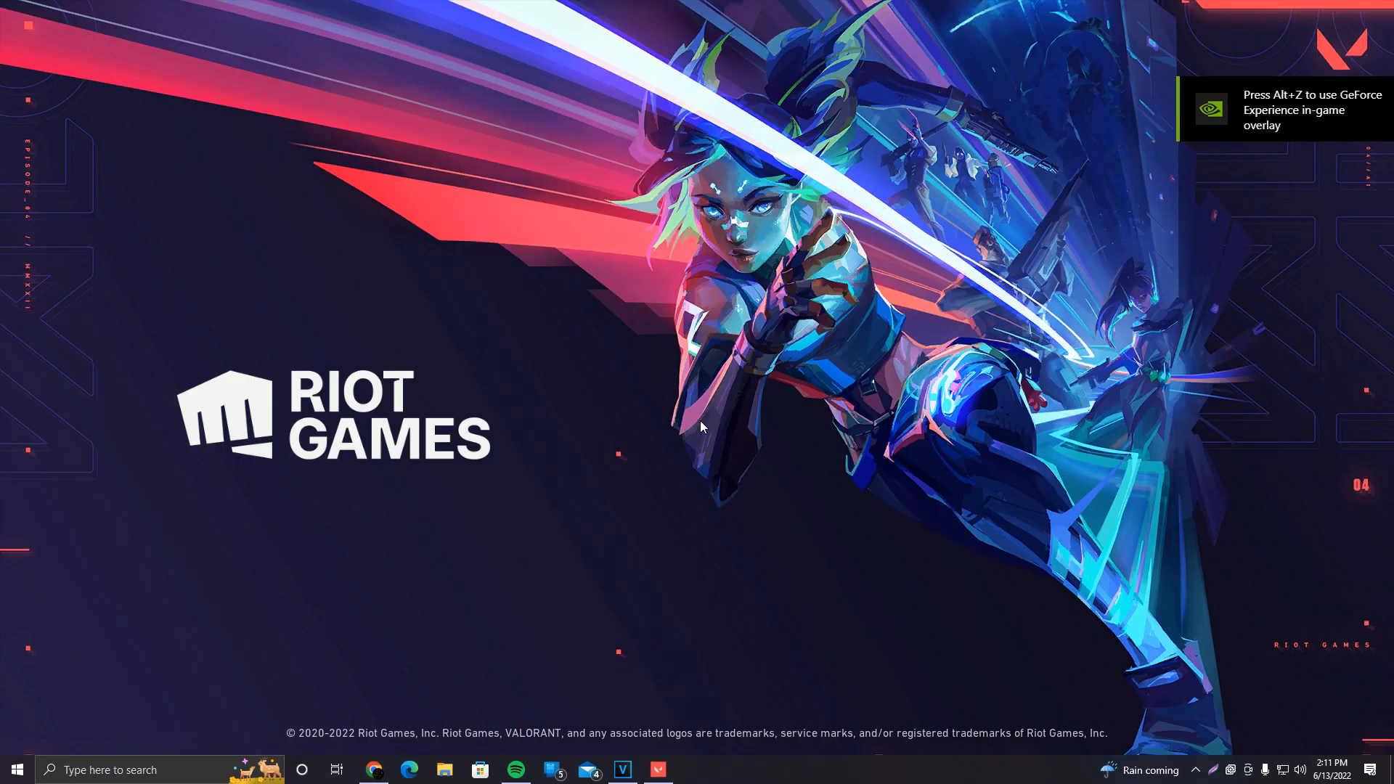
pyautogui.moveTo(698, 422)
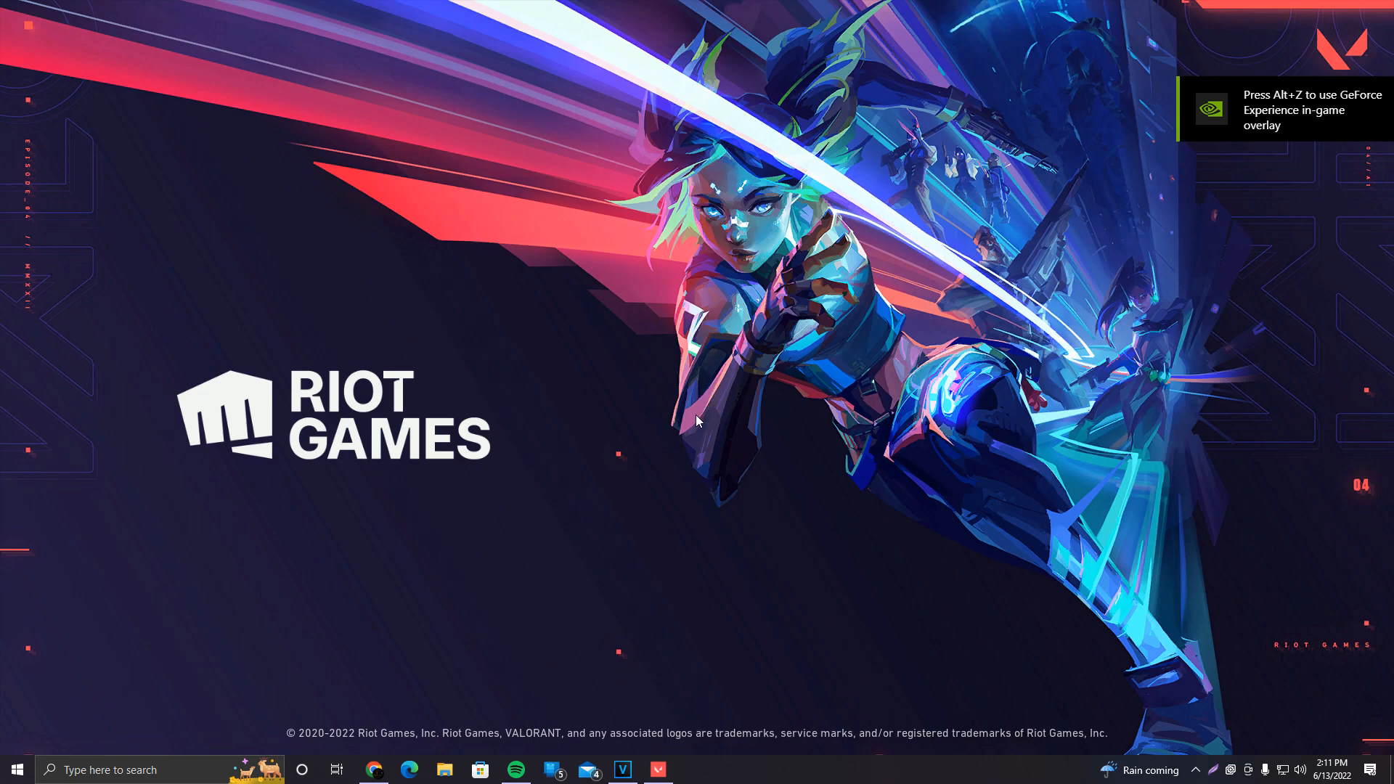
pyautogui.moveTo(711, 500)
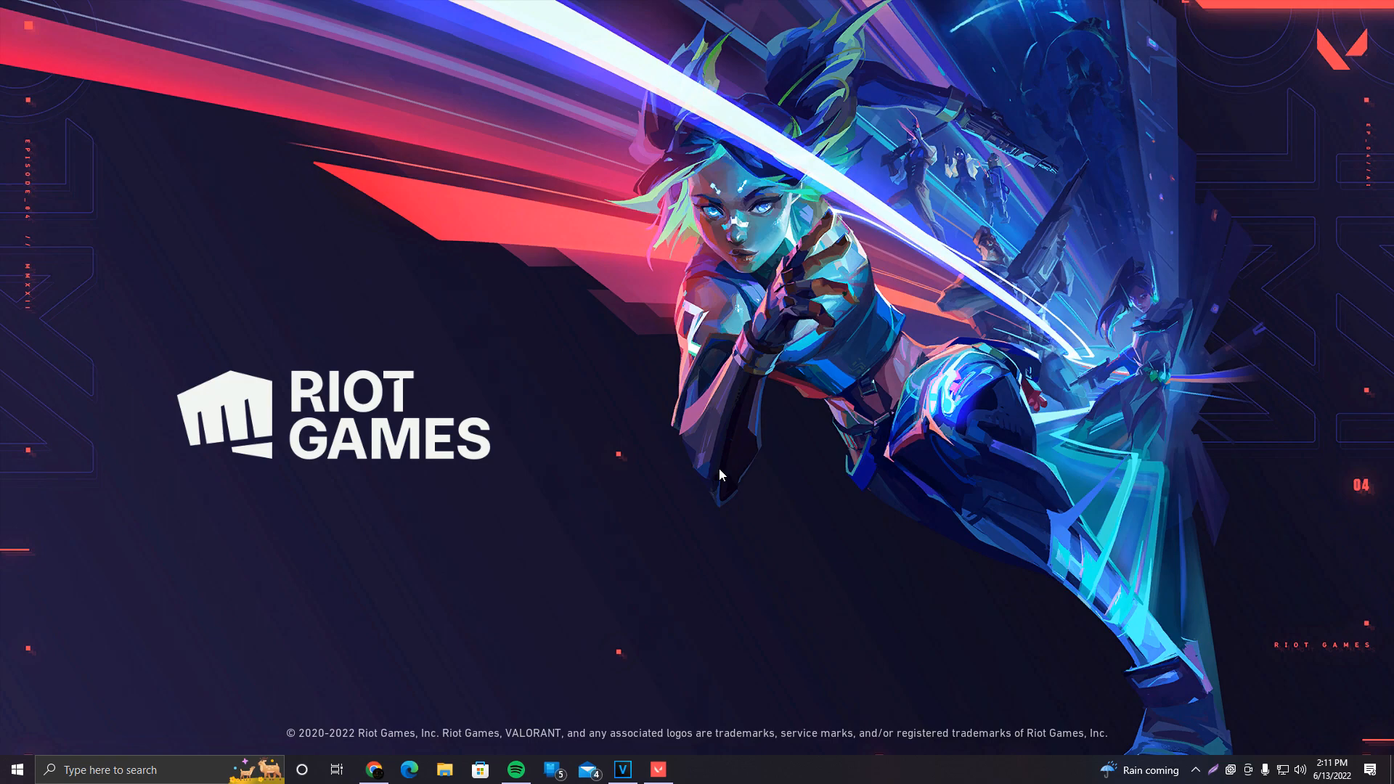
pyautogui.moveTo(708, 745)
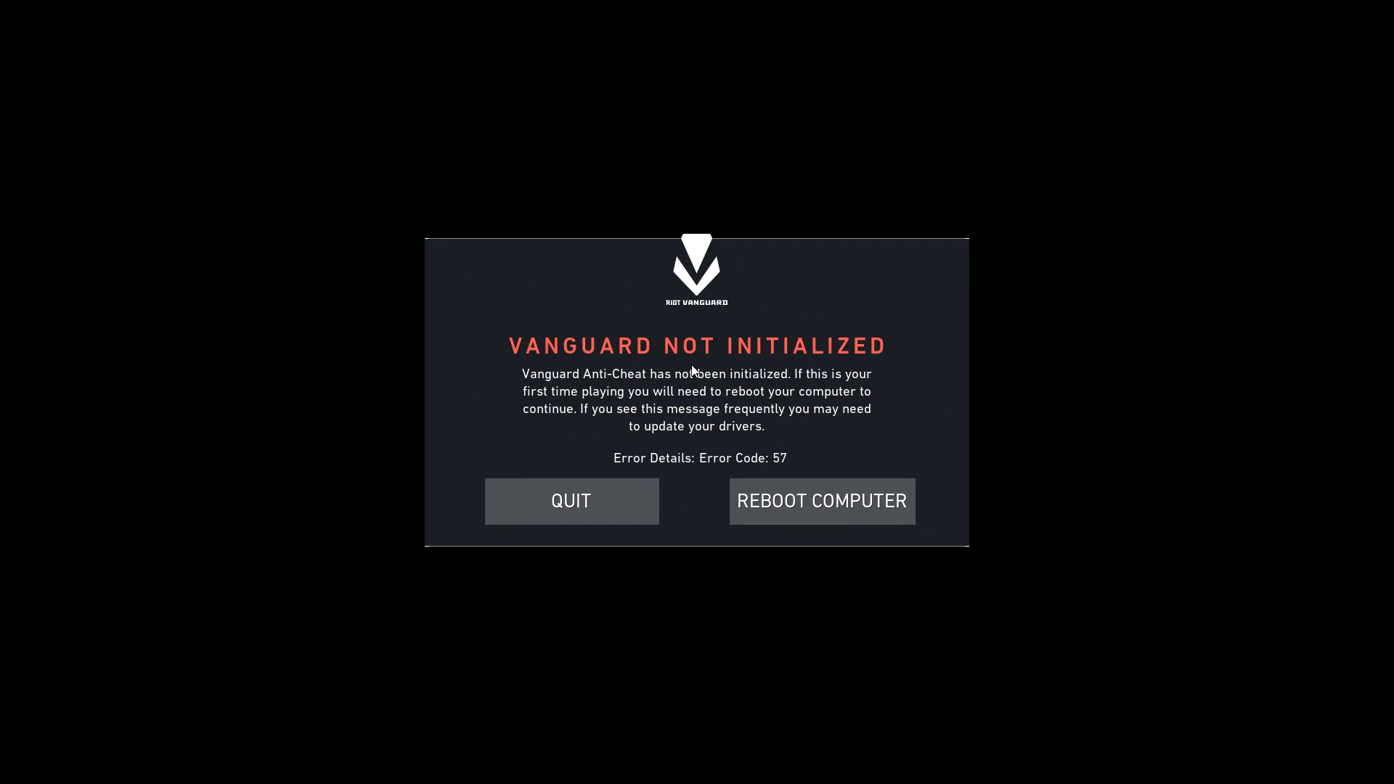
pyautogui.moveTo(581, 395)
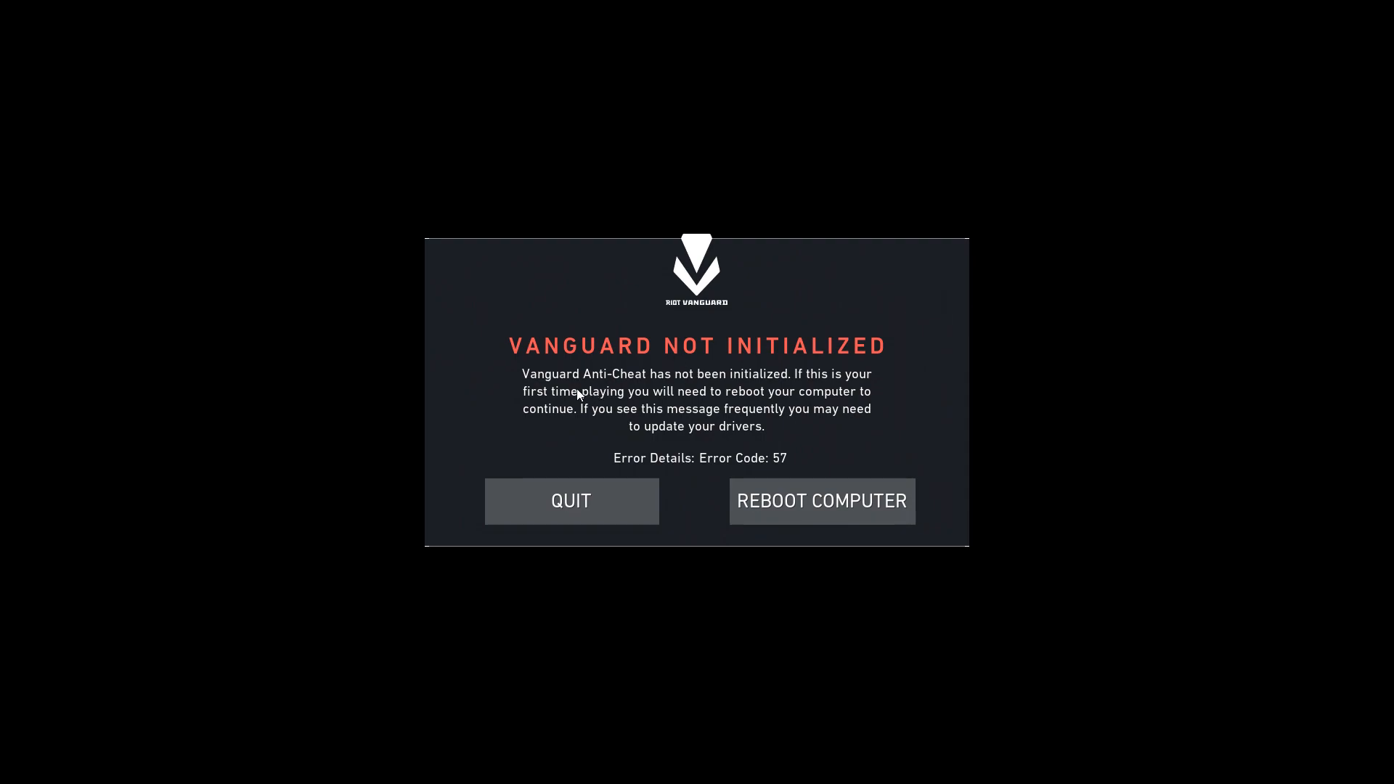
pyautogui.moveTo(873, 386)
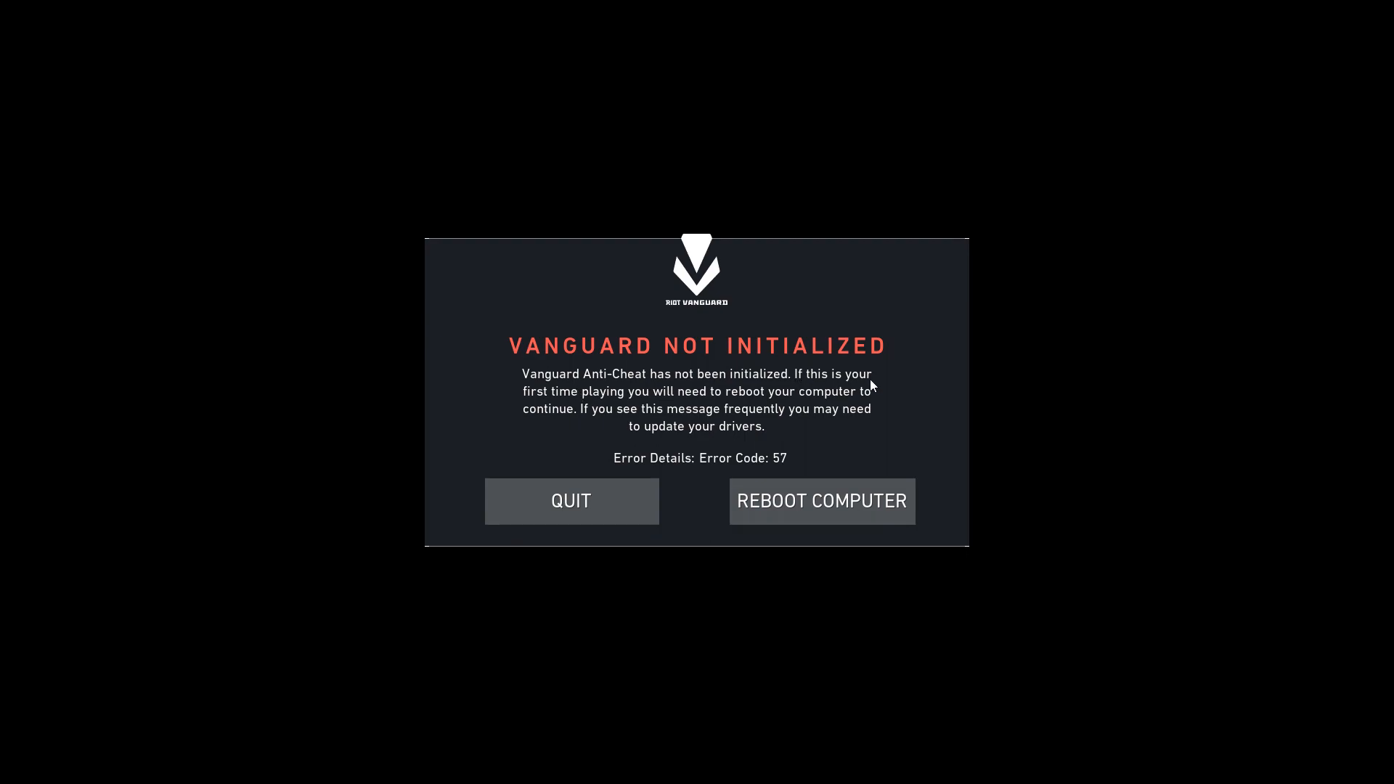
pyautogui.moveTo(701, 409)
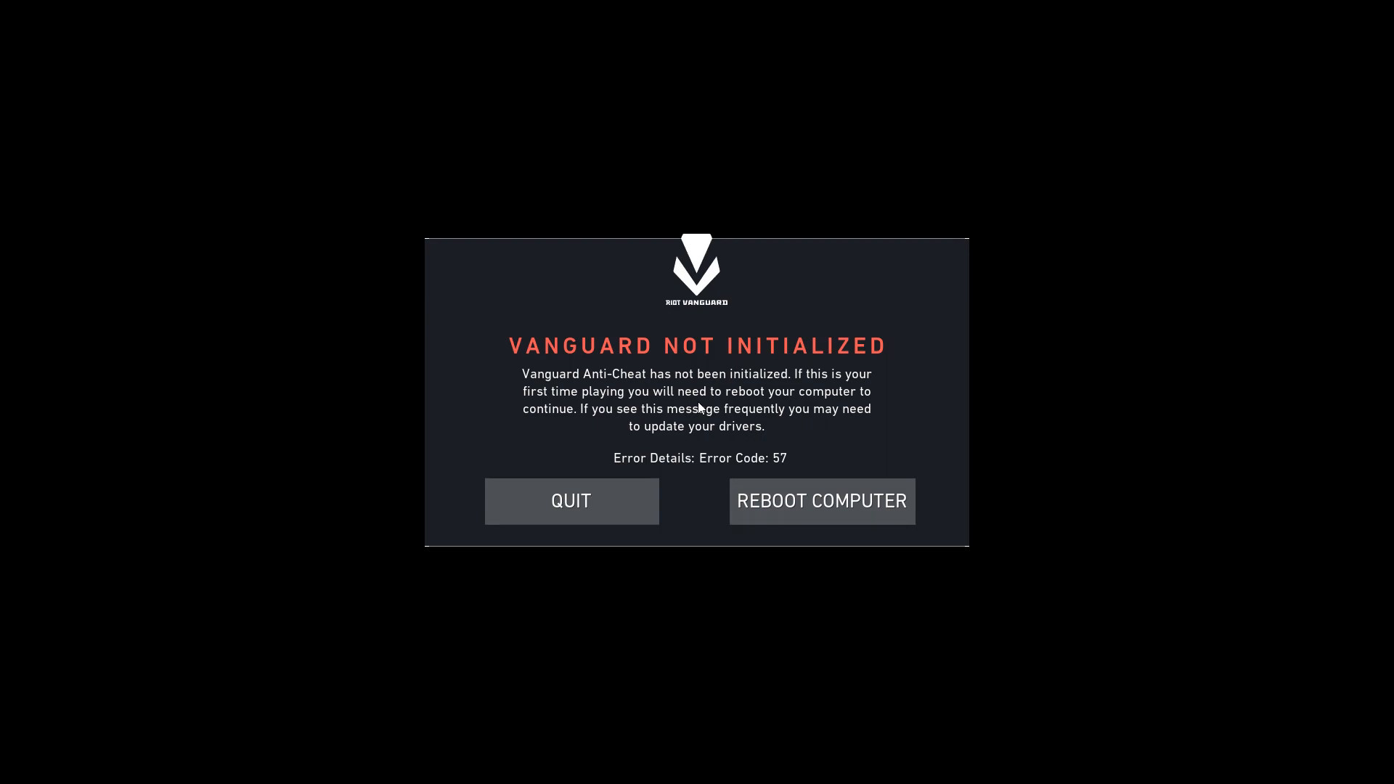
pyautogui.moveTo(770, 508)
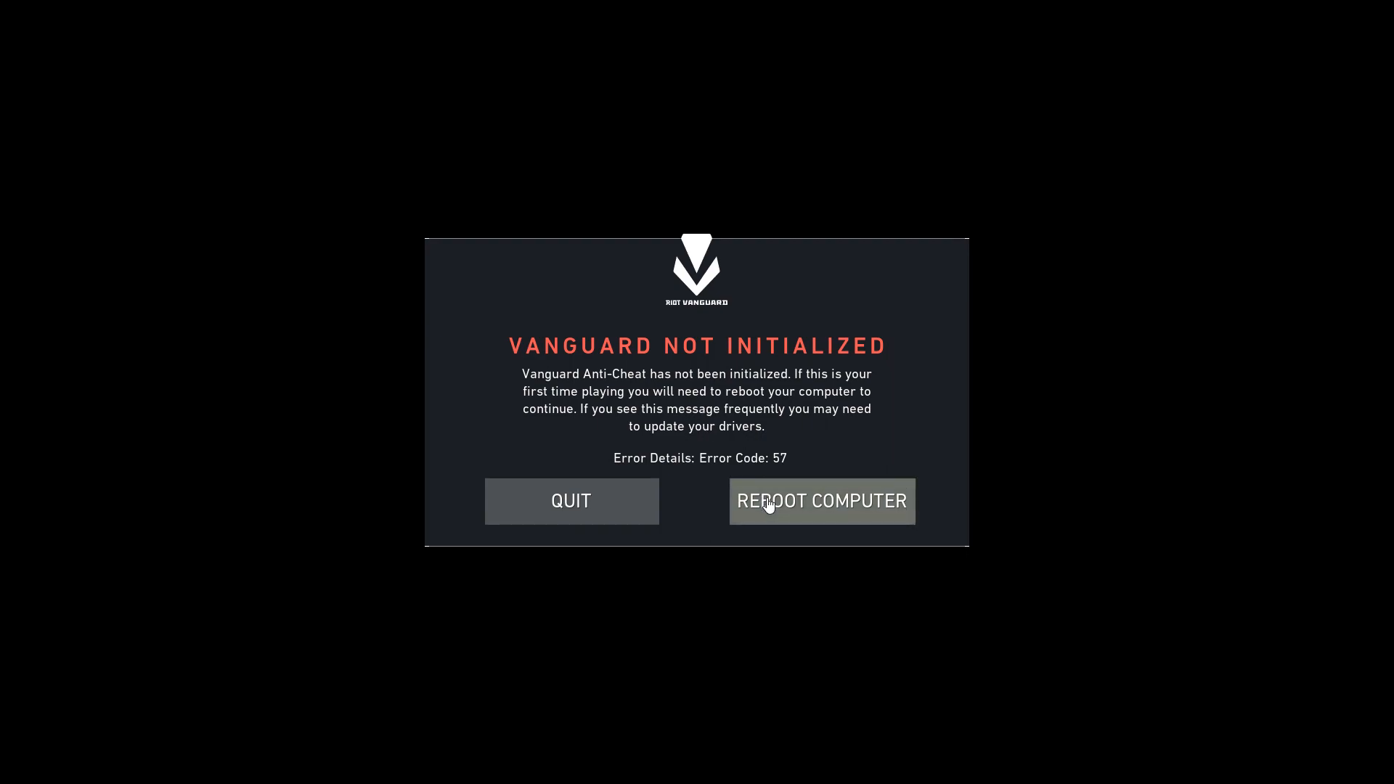
pyautogui.moveTo(717, 488)
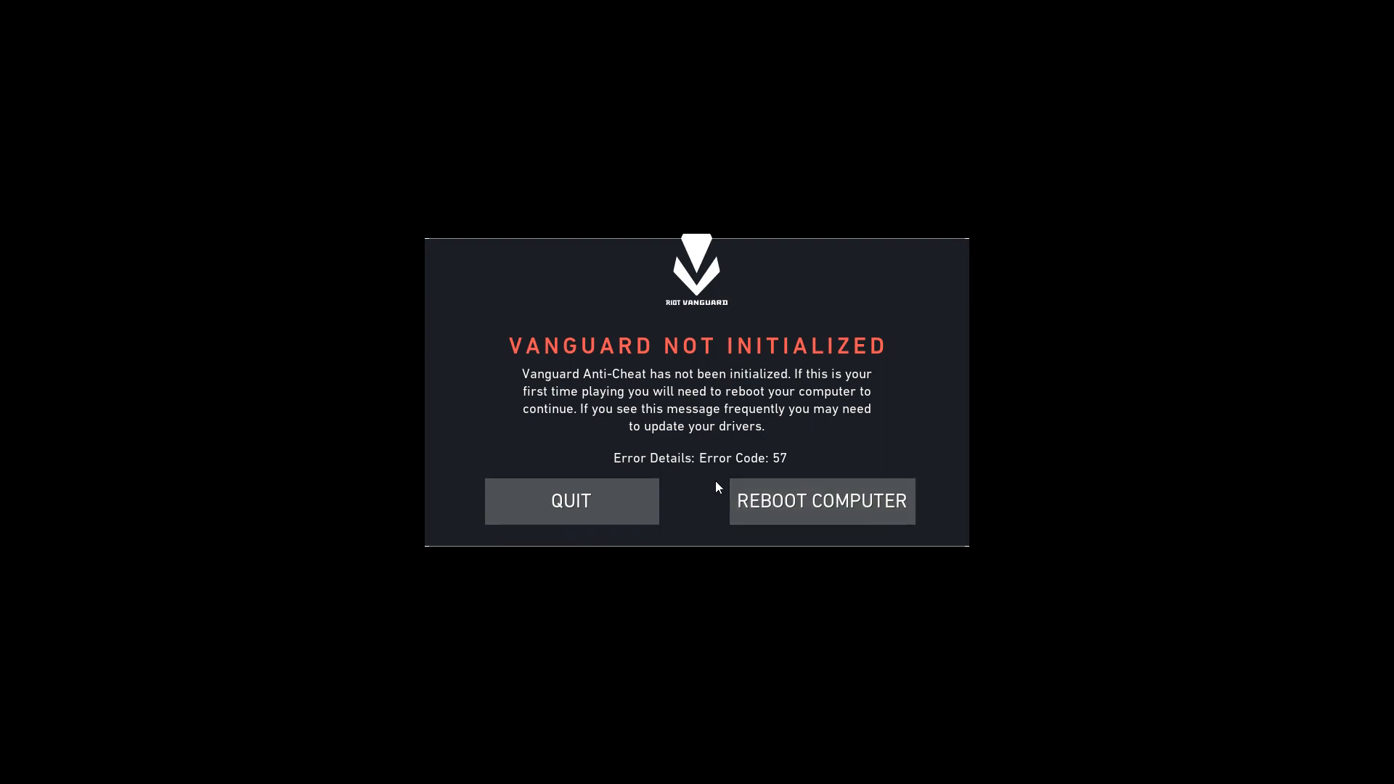
pyautogui.moveTo(801, 506)
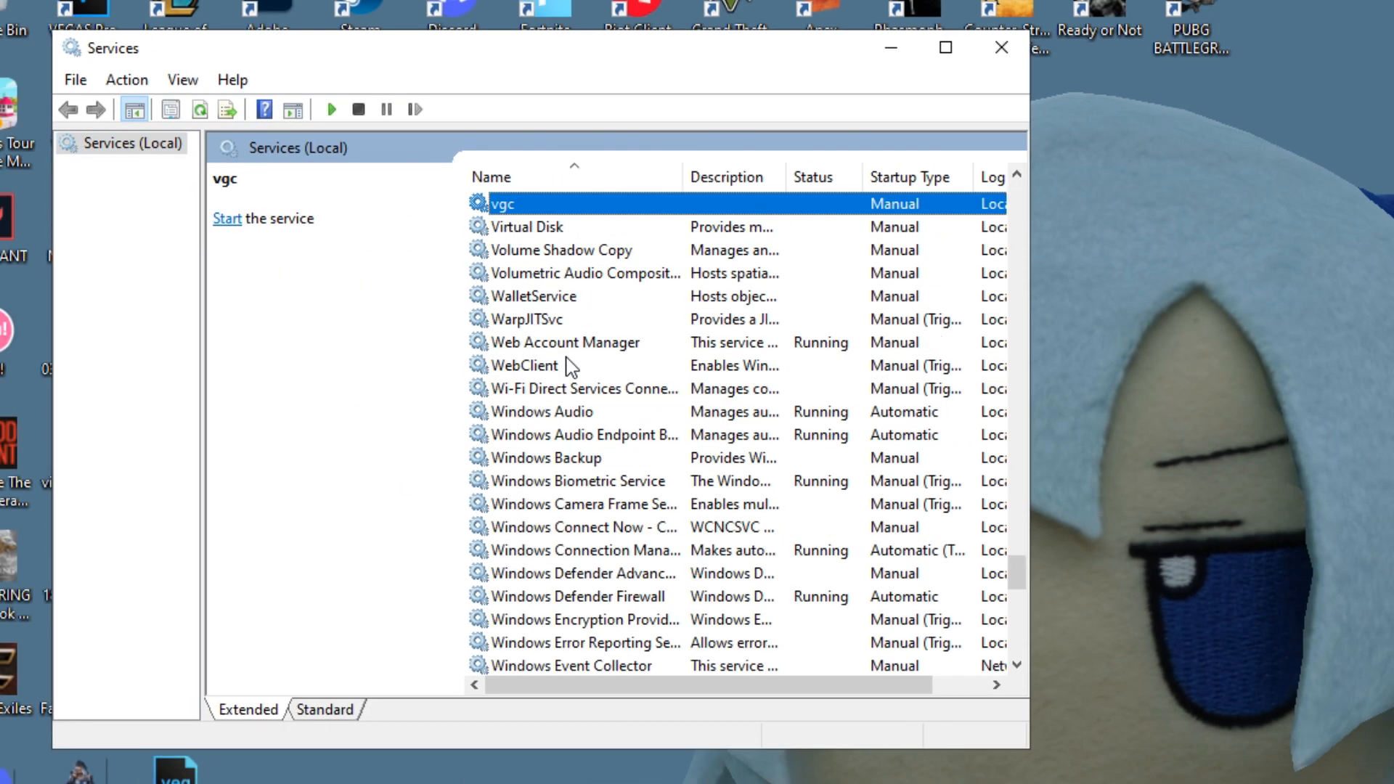
# Step: Set the vgc service's startup type to Automatic in its properties and close Services
pyautogui.rightClick(517, 200)
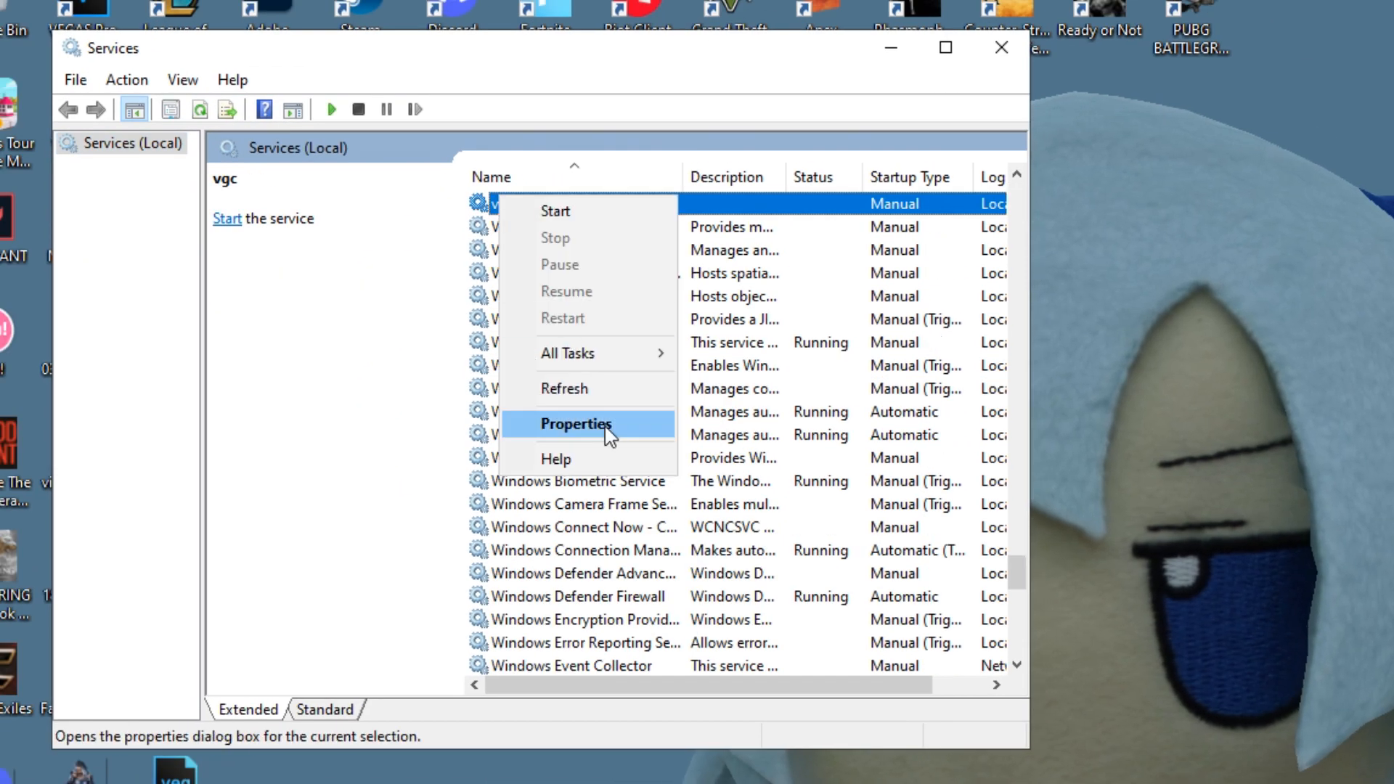
pyautogui.click(575, 424)
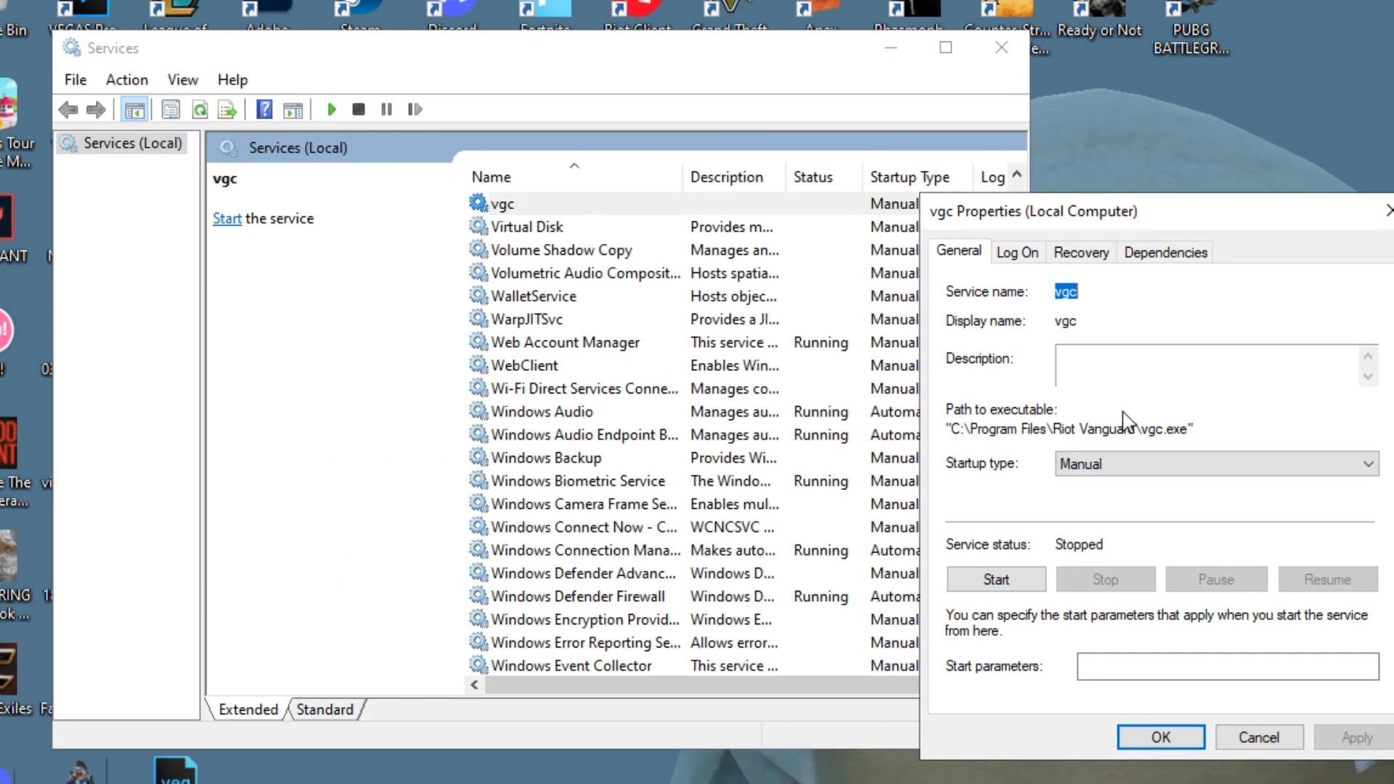
pyautogui.moveTo(1140, 436)
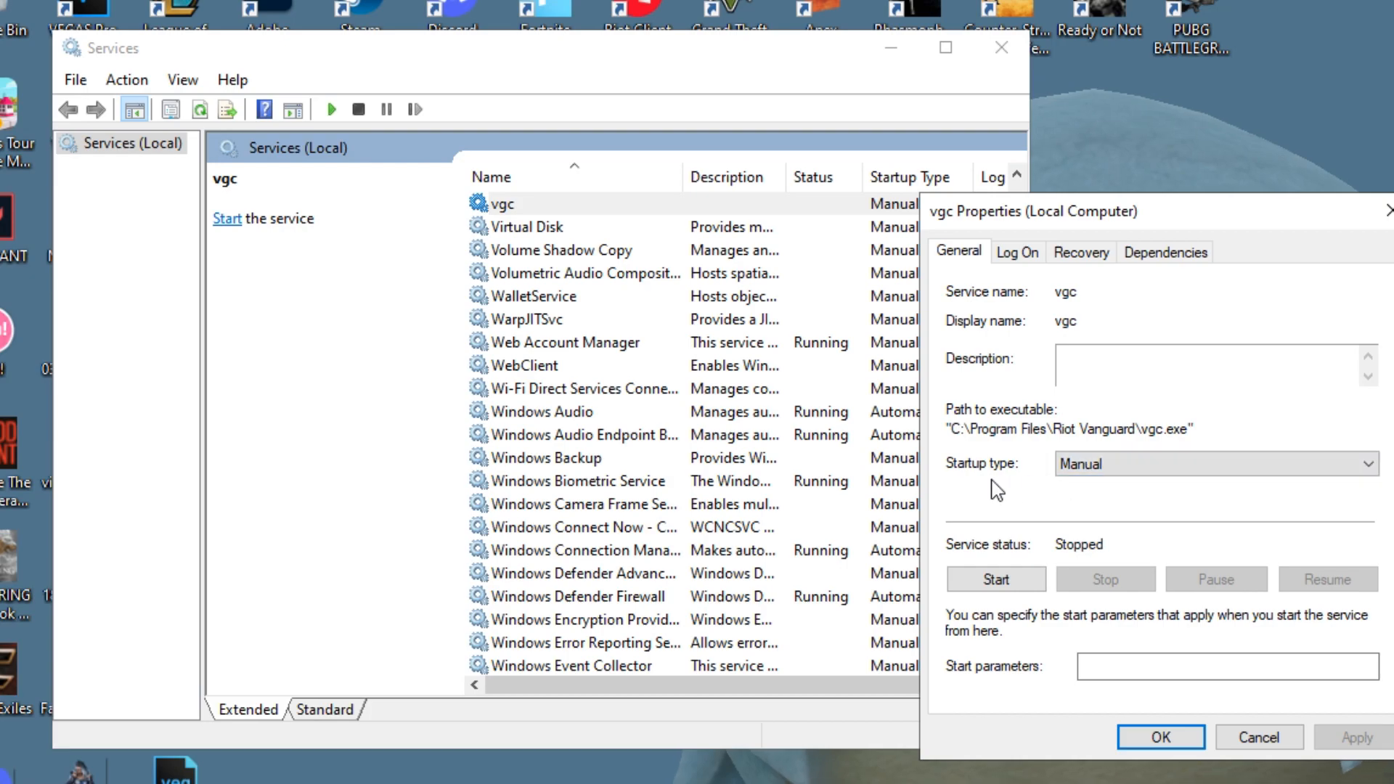
pyautogui.click(1208, 465)
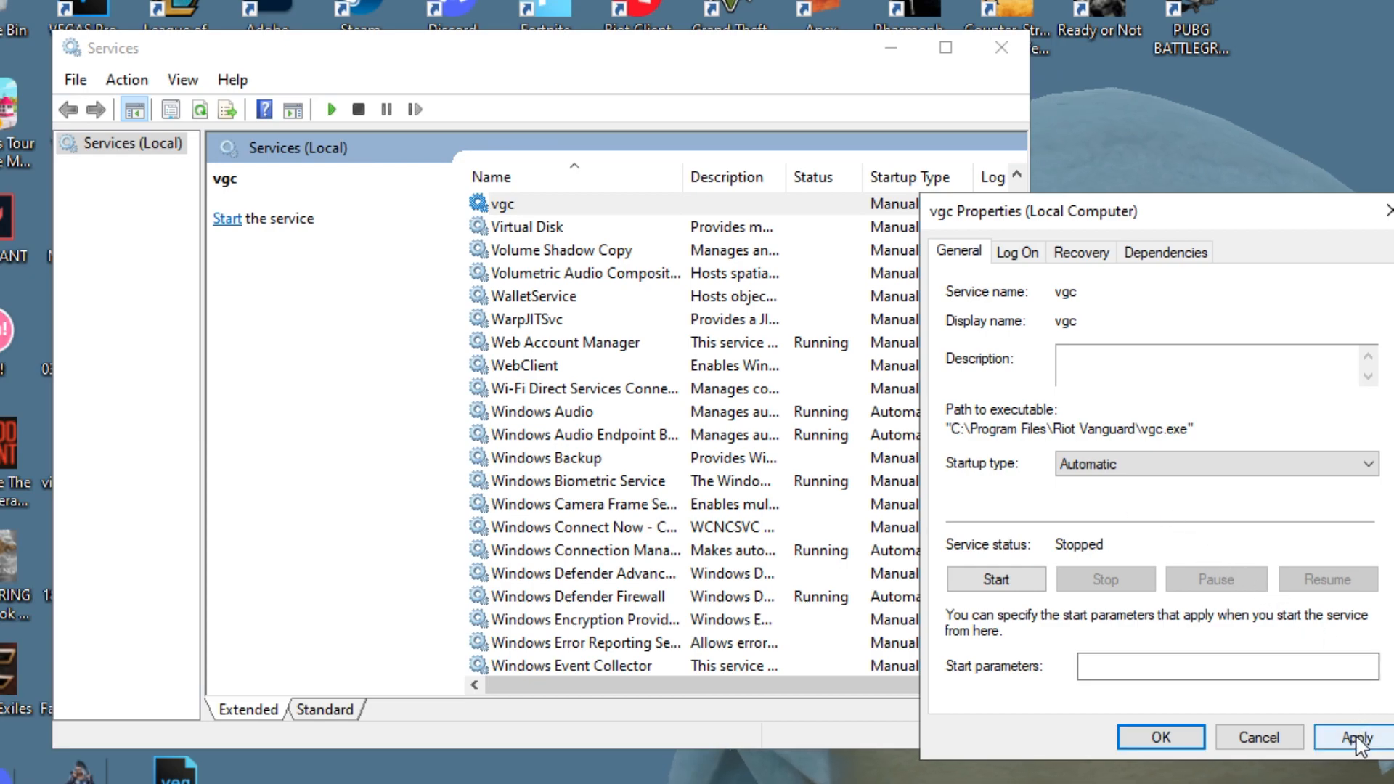
pyautogui.click(1355, 737)
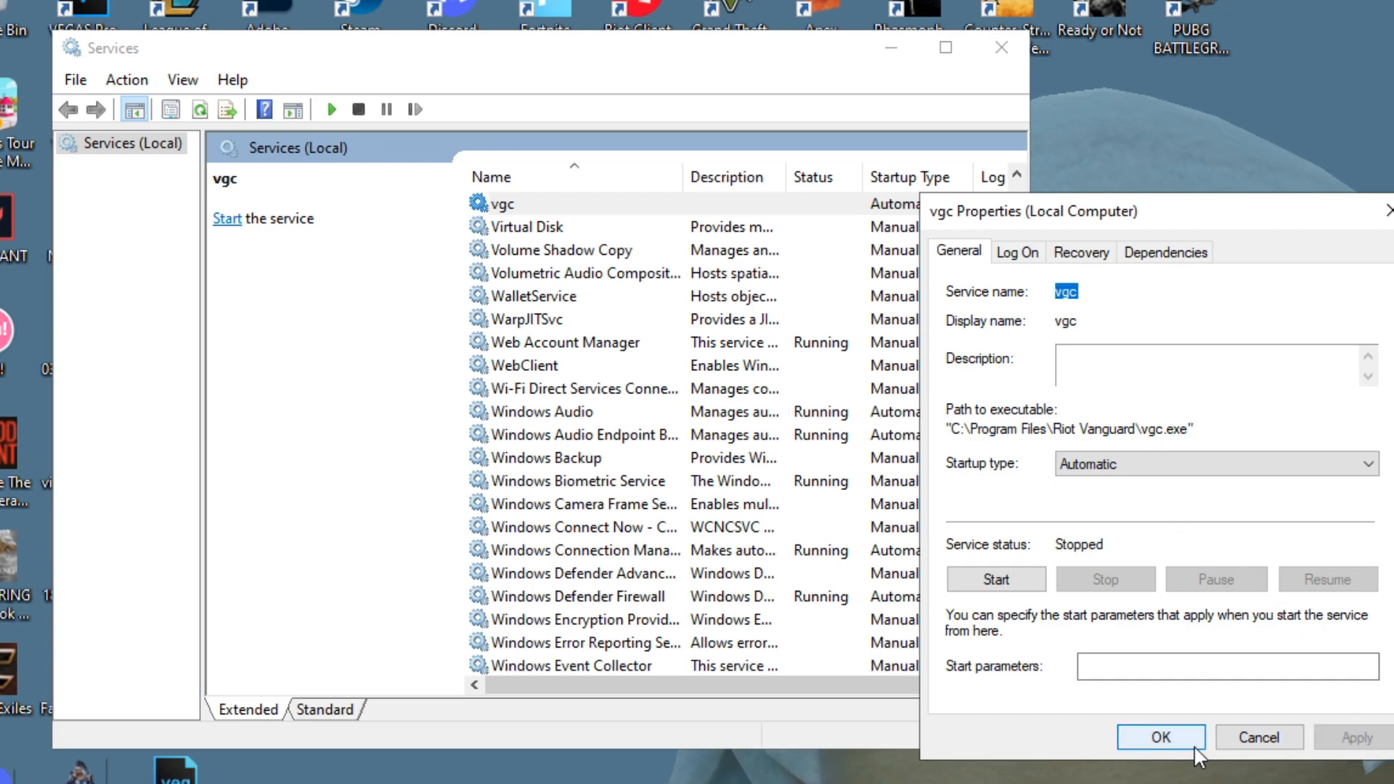
pyautogui.click(1161, 757)
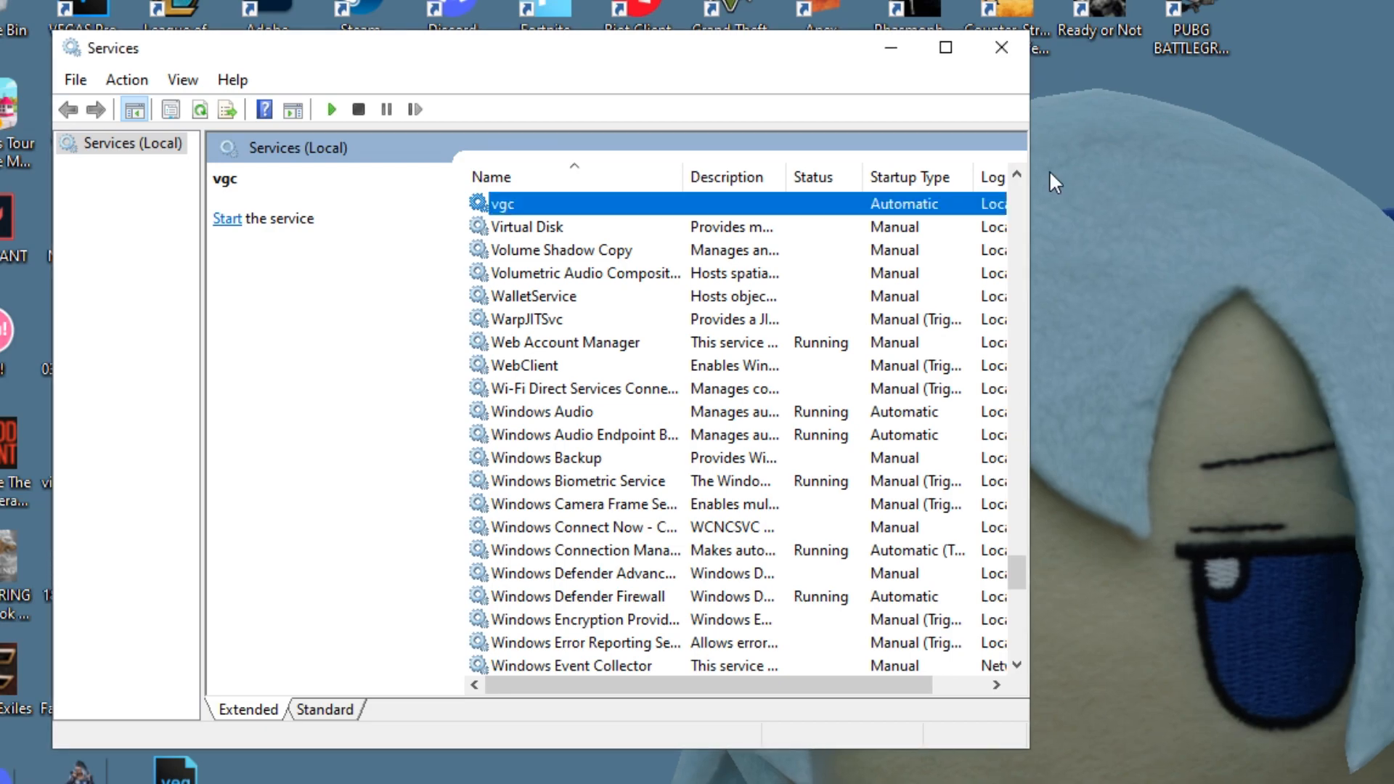
pyautogui.click(994, 47)
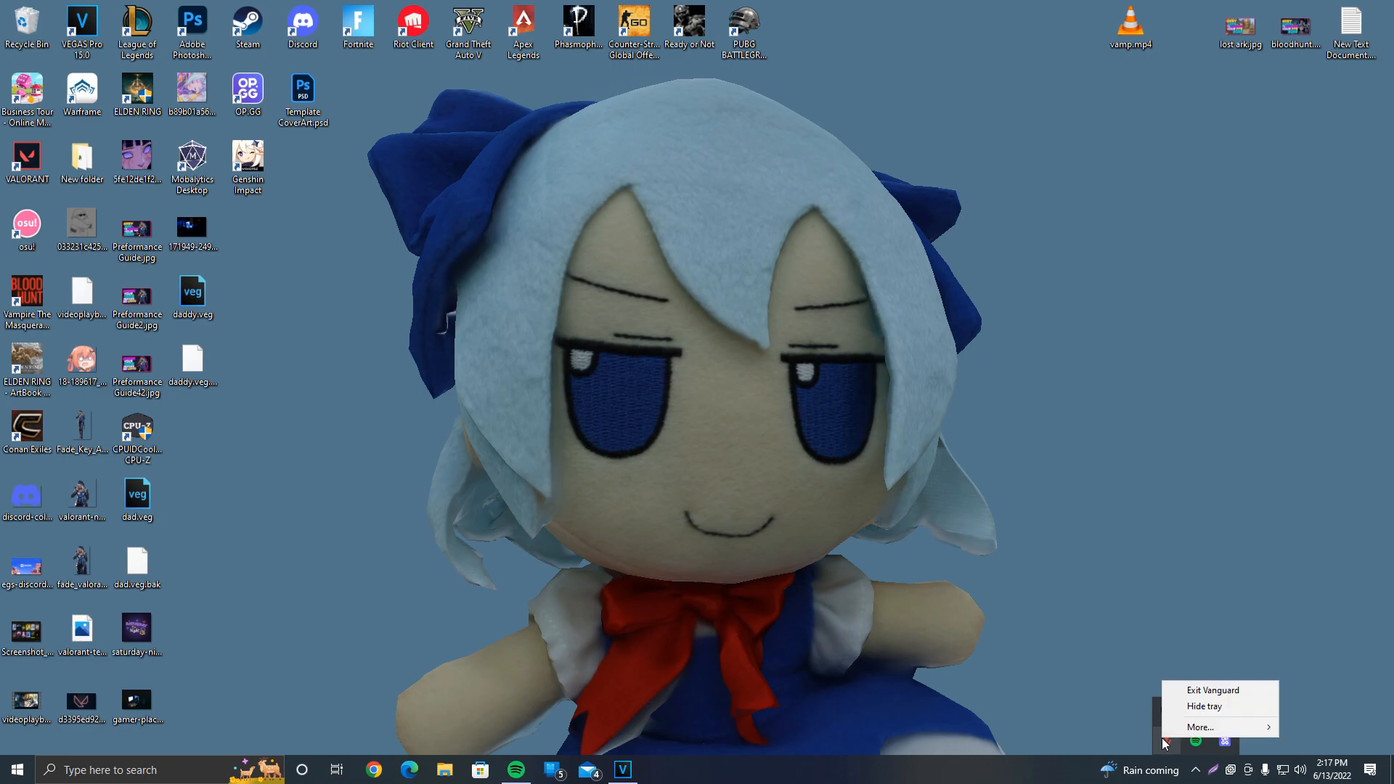
pyautogui.moveTo(1206, 726)
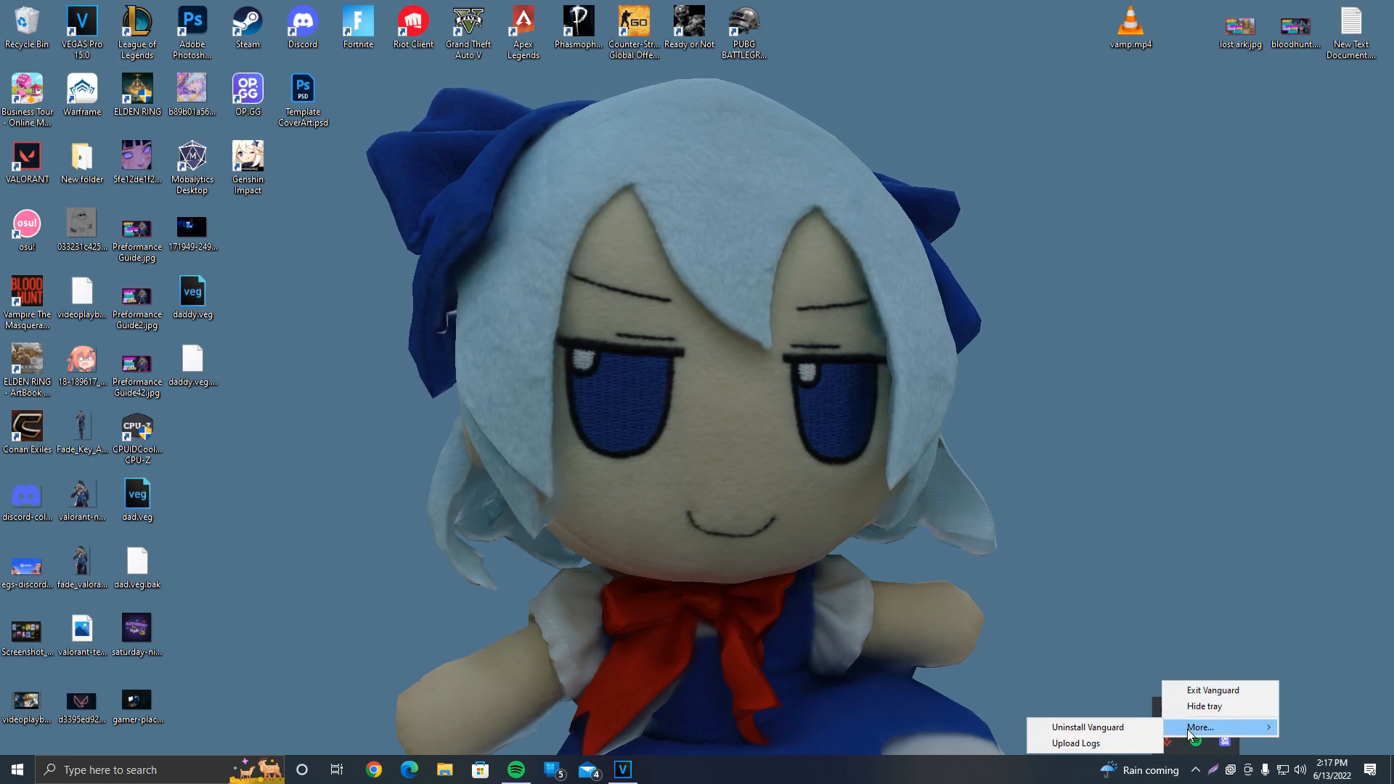
# Step: Uninstall Riot Vanguard from the tray menu and confirm the removal
pyautogui.click(1087, 728)
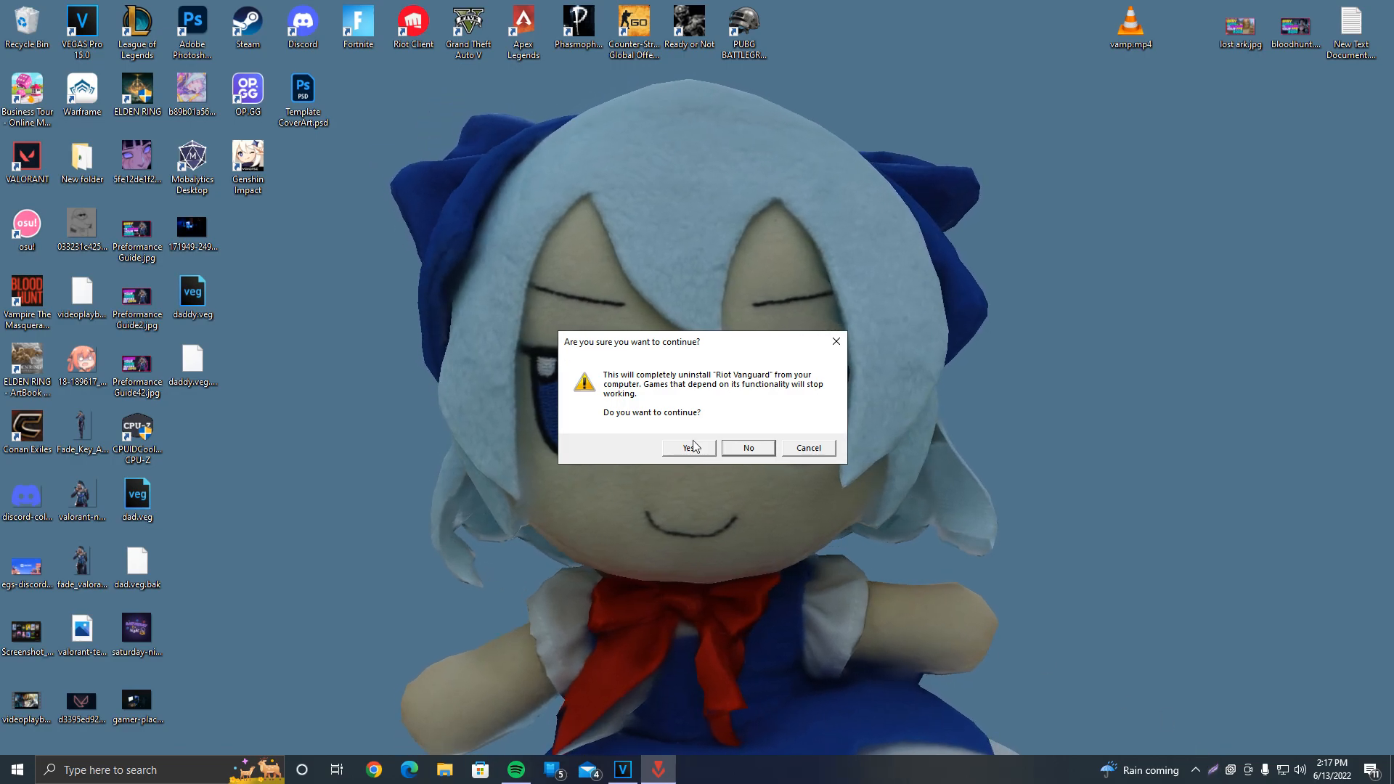
pyautogui.click(687, 447)
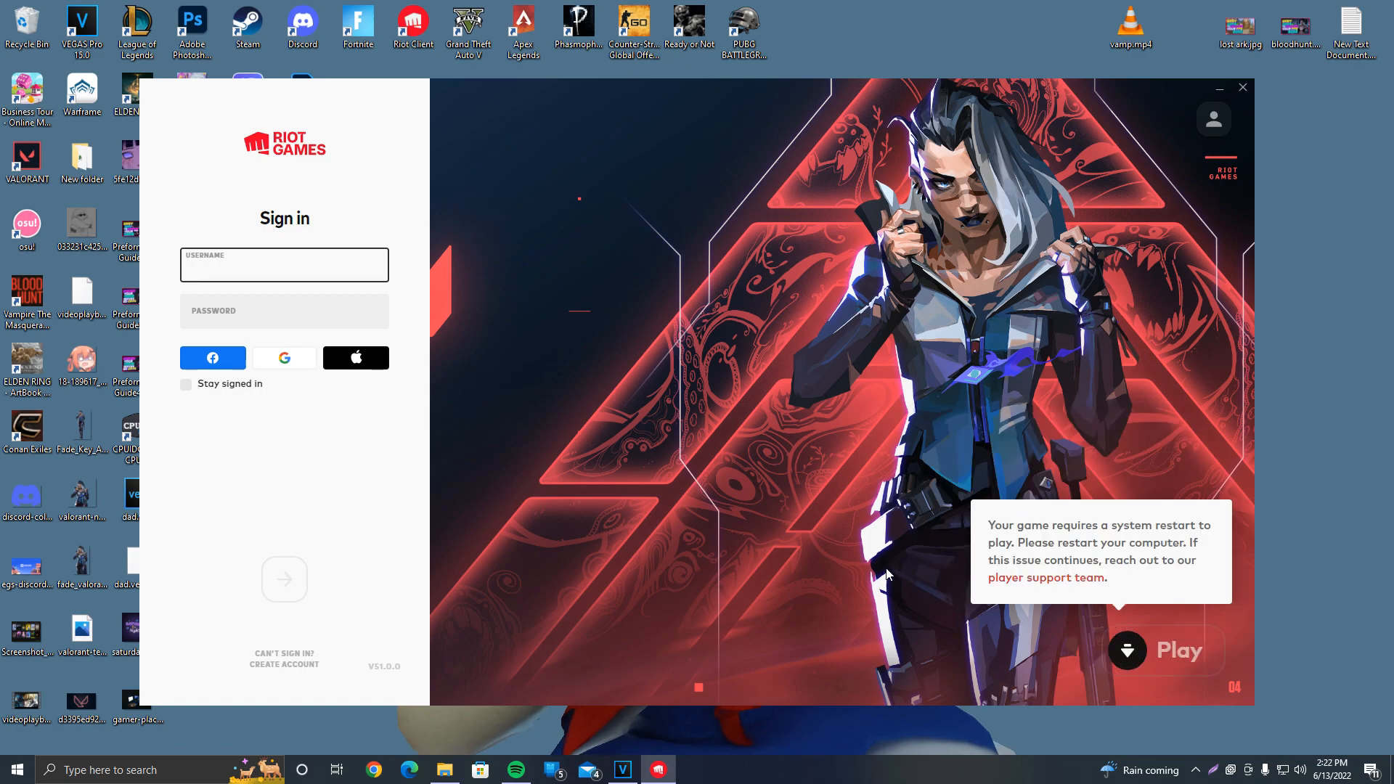
# Step: Enter the account username and password and submit the sign-in
pyautogui.click(285, 264)
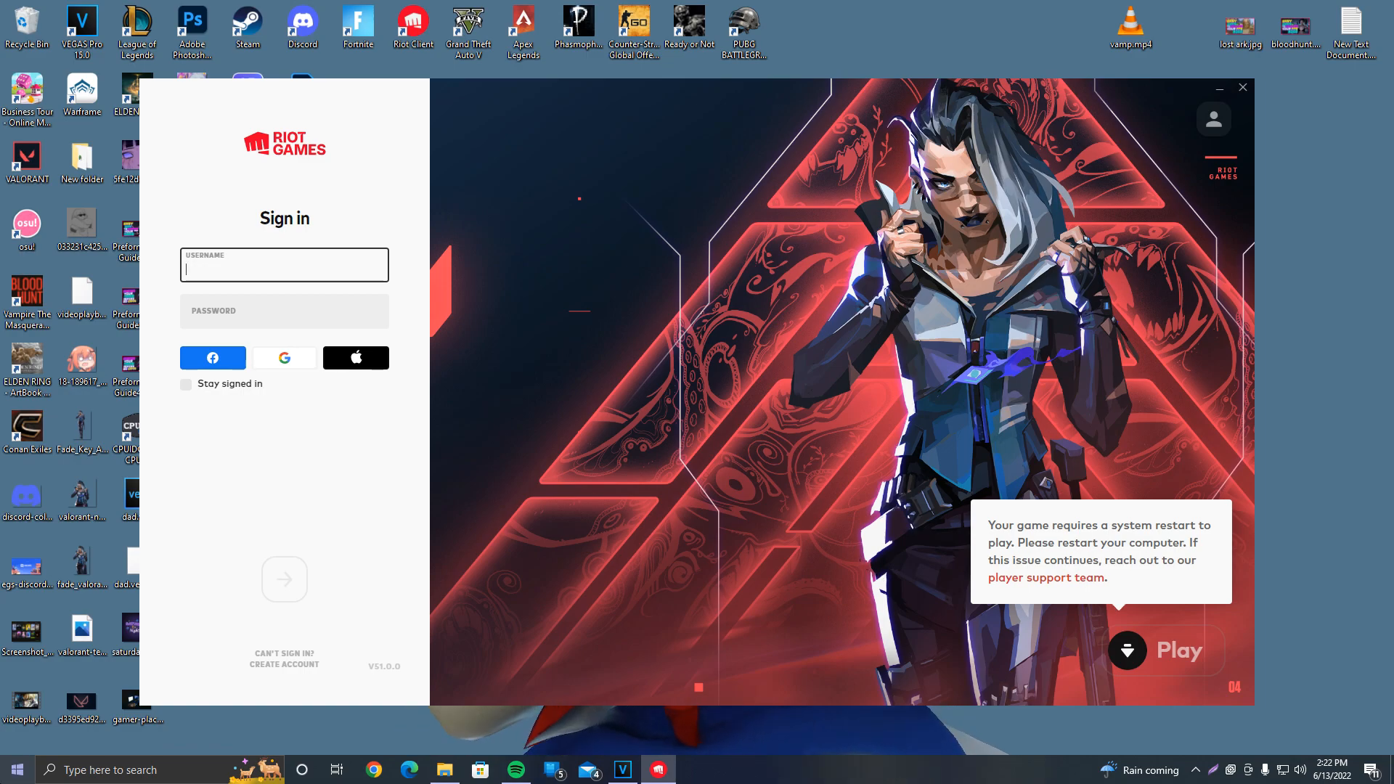
pyautogui.click(16, 769)
pyautogui.write('onibubbi')
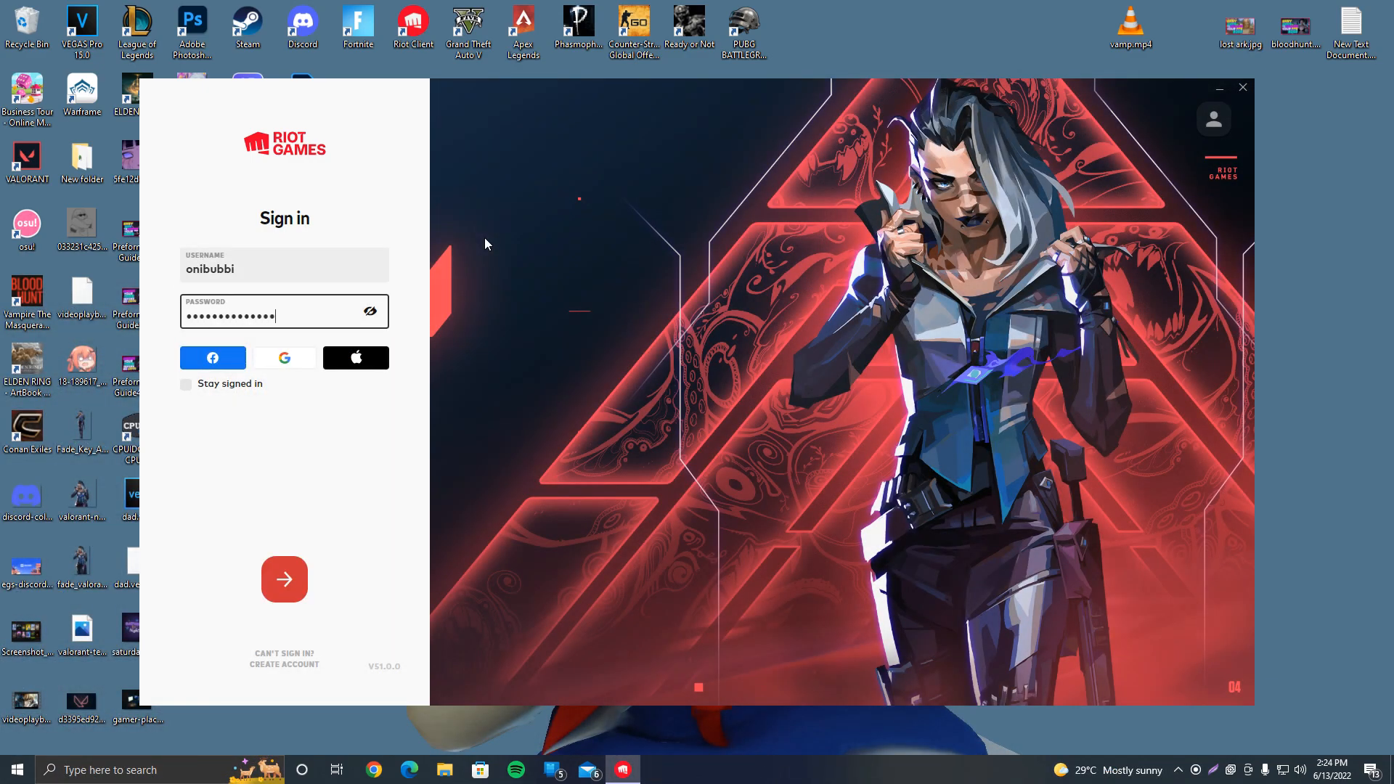
pyautogui.click(285, 579)
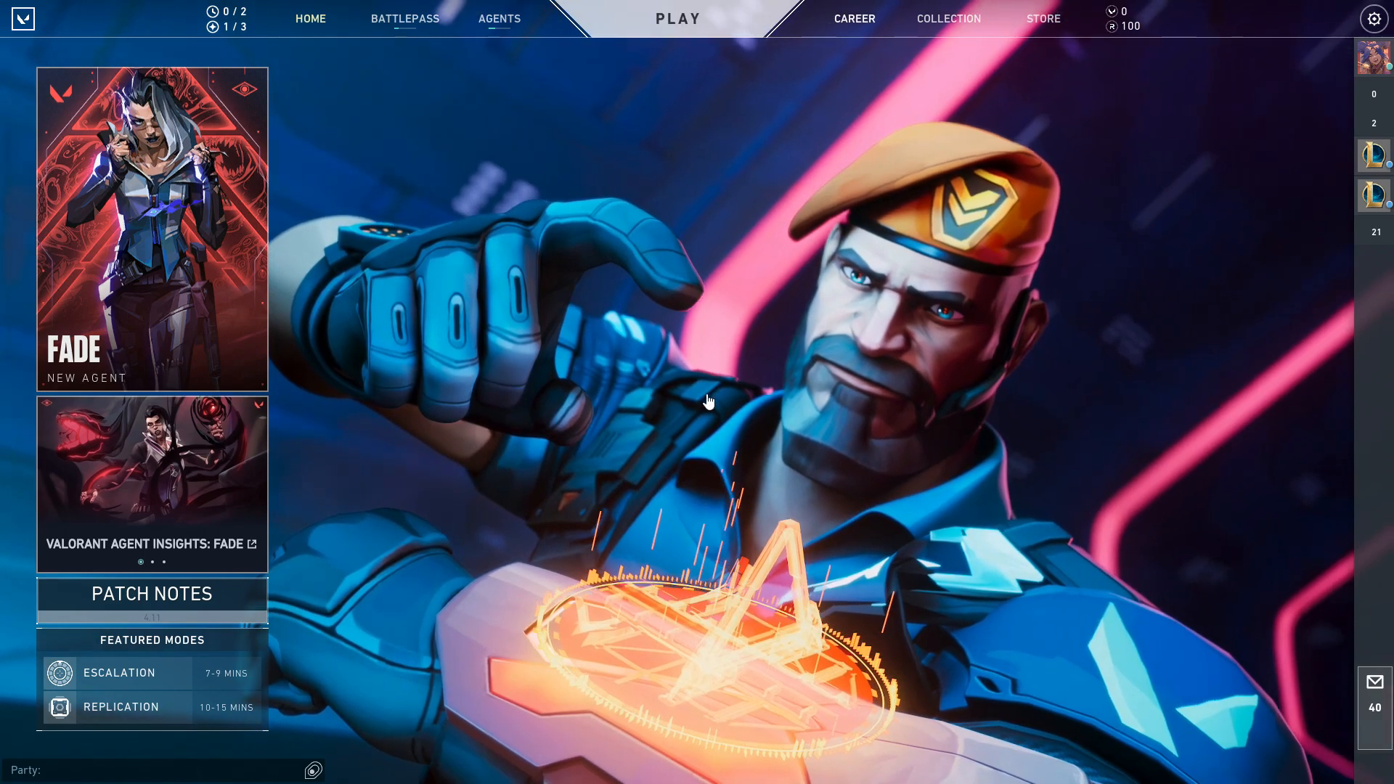
pyautogui.moveTo(782, 339)
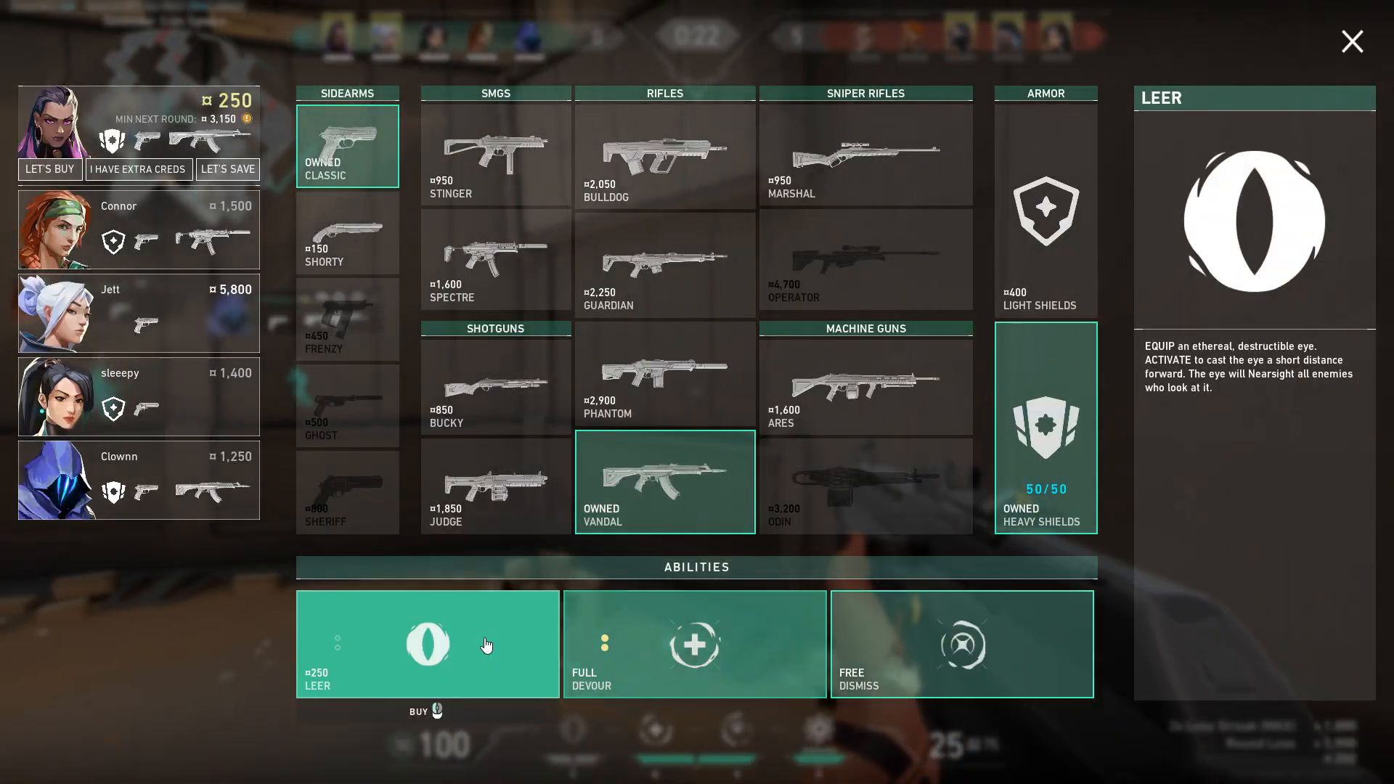
# Step: Buy the Leer ability during the round's buy phase
pyautogui.click(1350, 39)
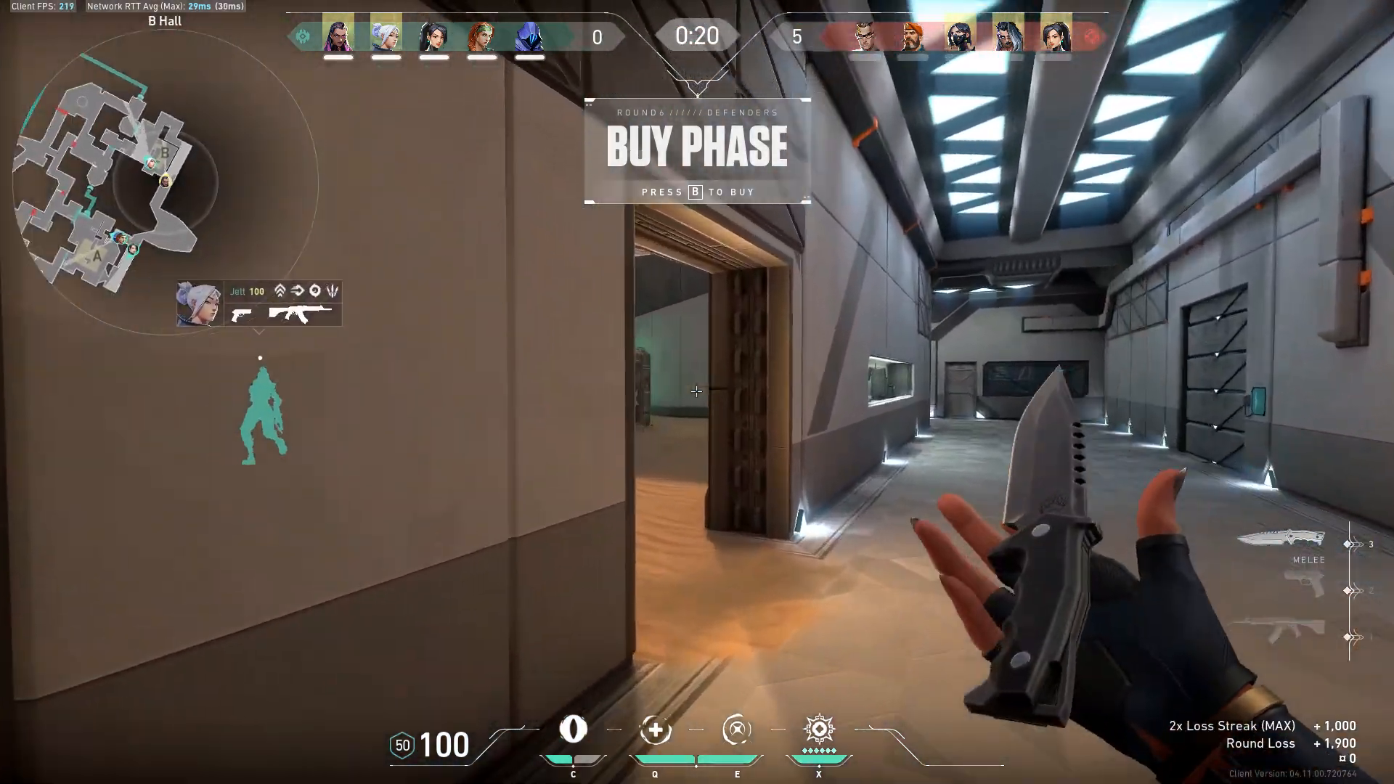